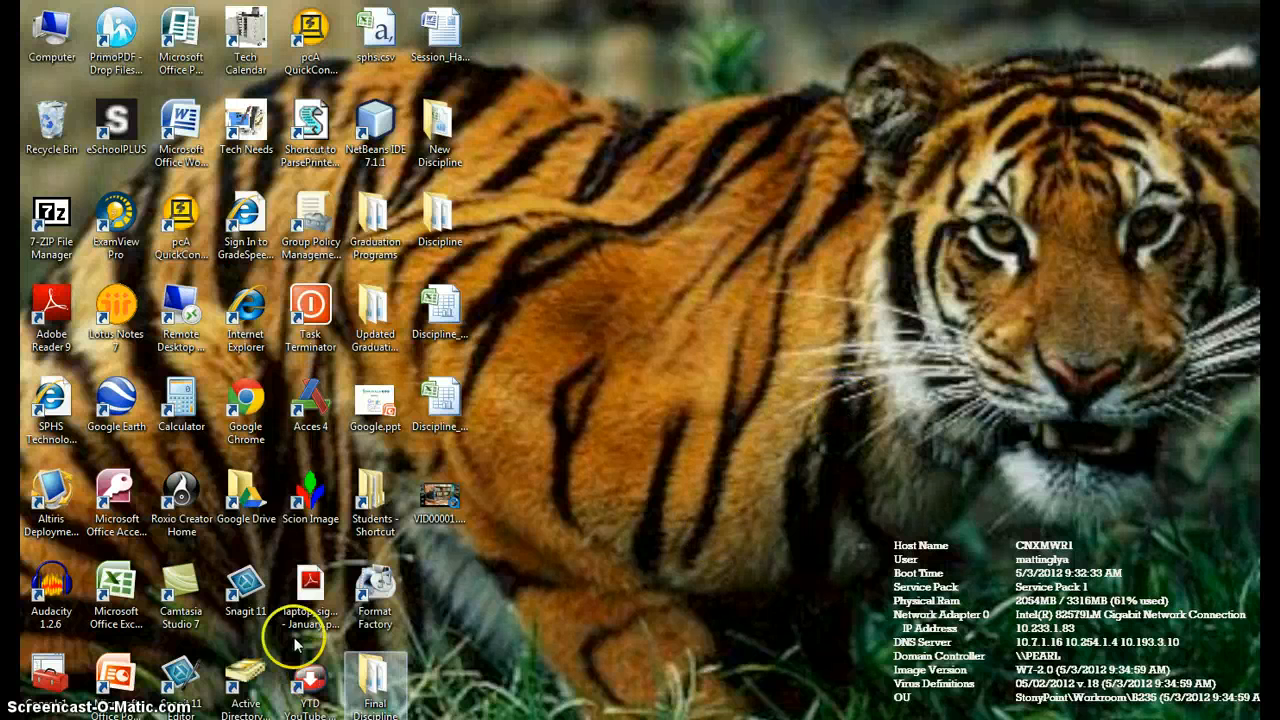
Launch Format Factory from its desktop icon
click(376, 596)
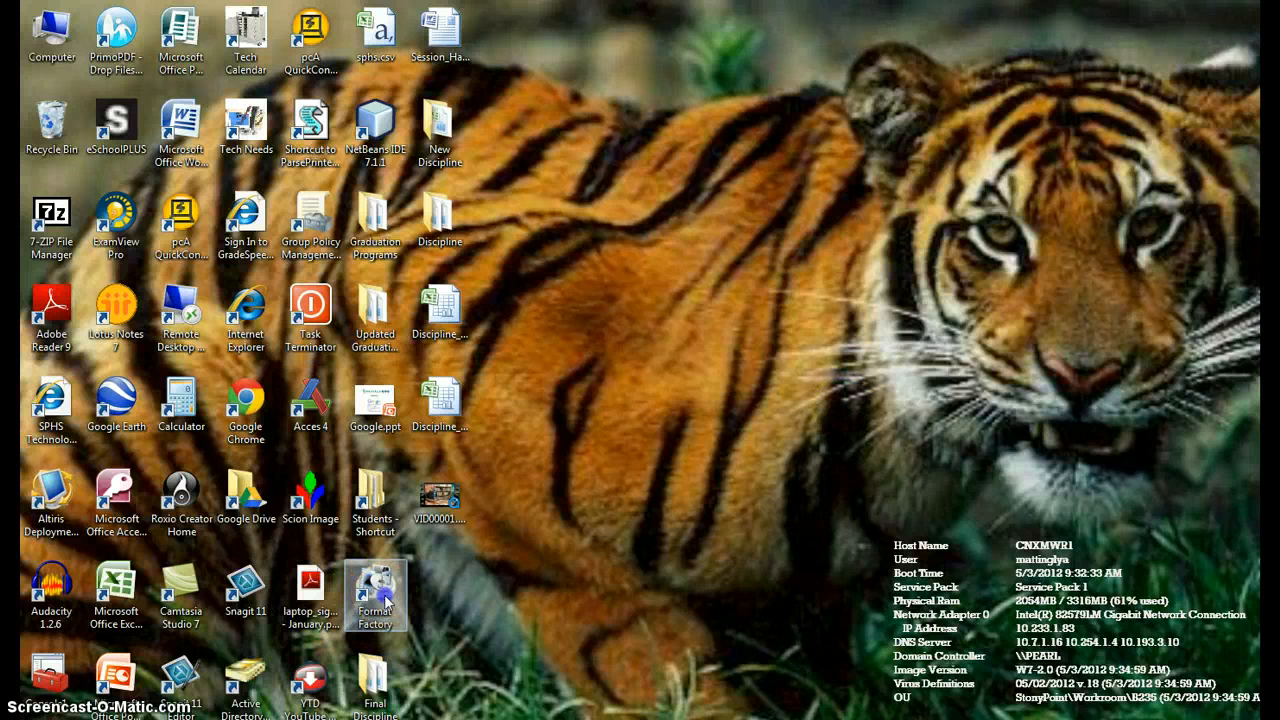
double_click(374, 590)
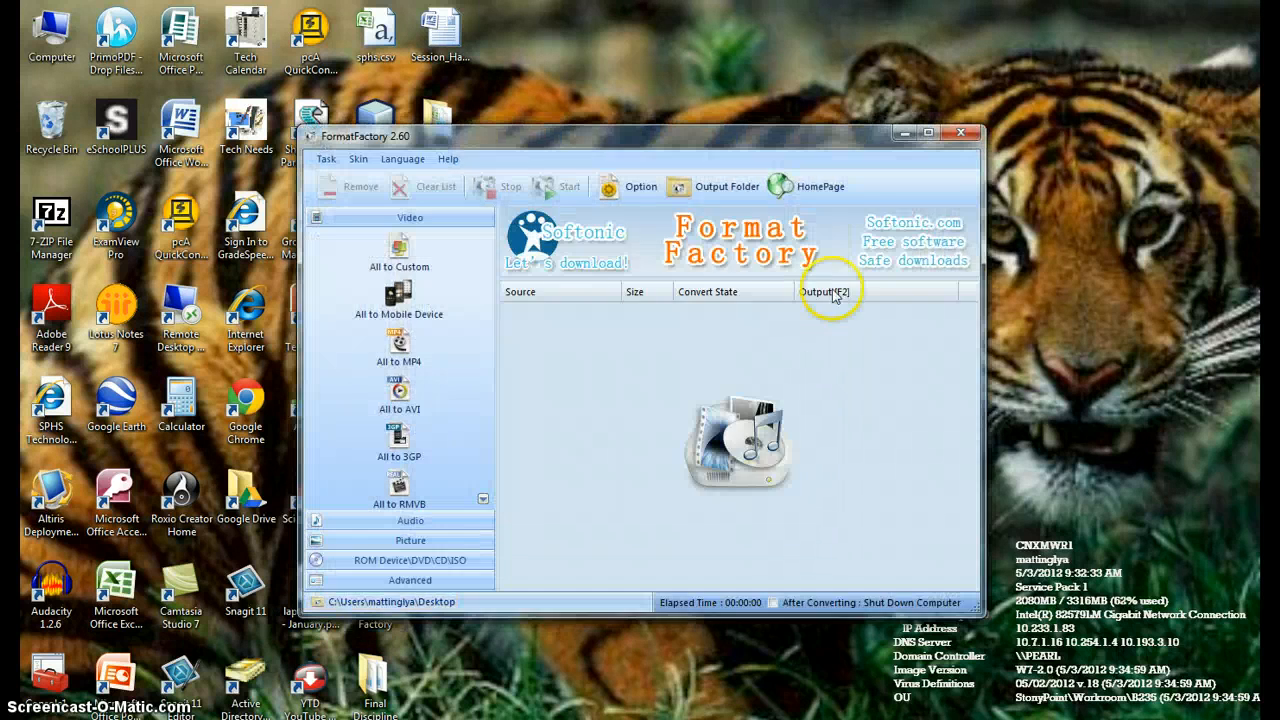
Maximize Format Factory and choose 'All to WMV' from the Video panel
click(944, 132)
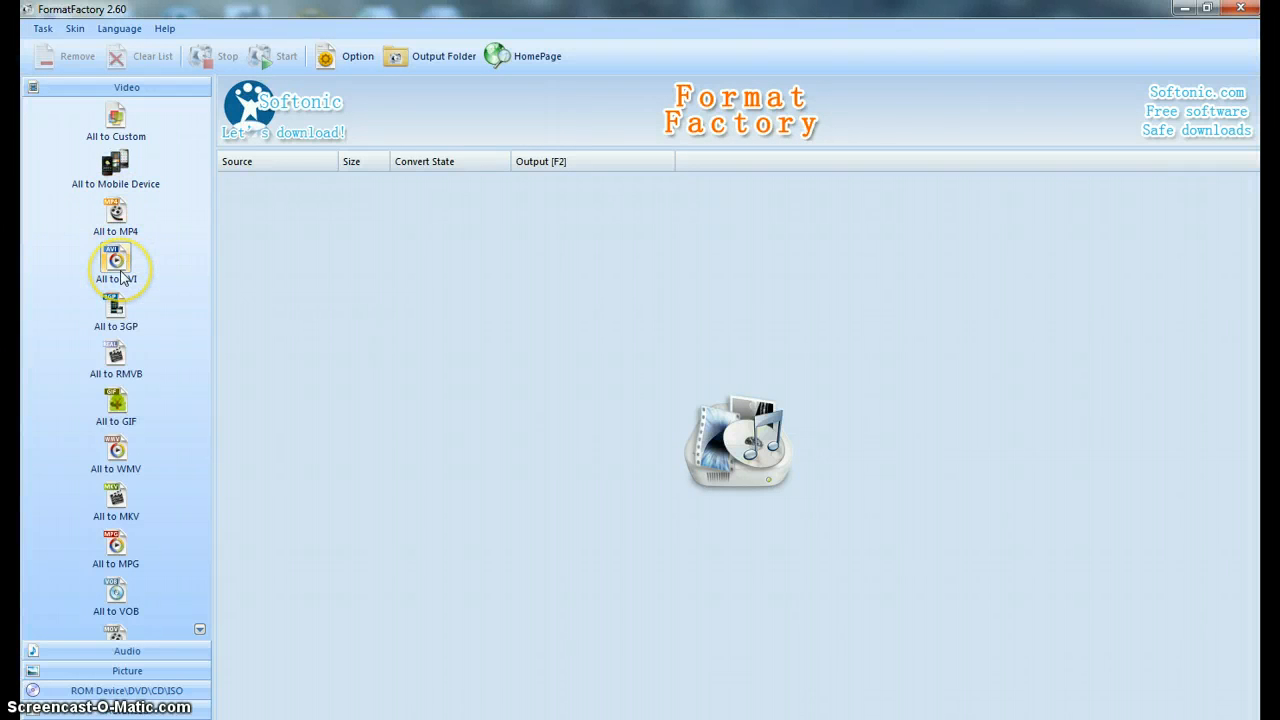
mouse_move(128, 302)
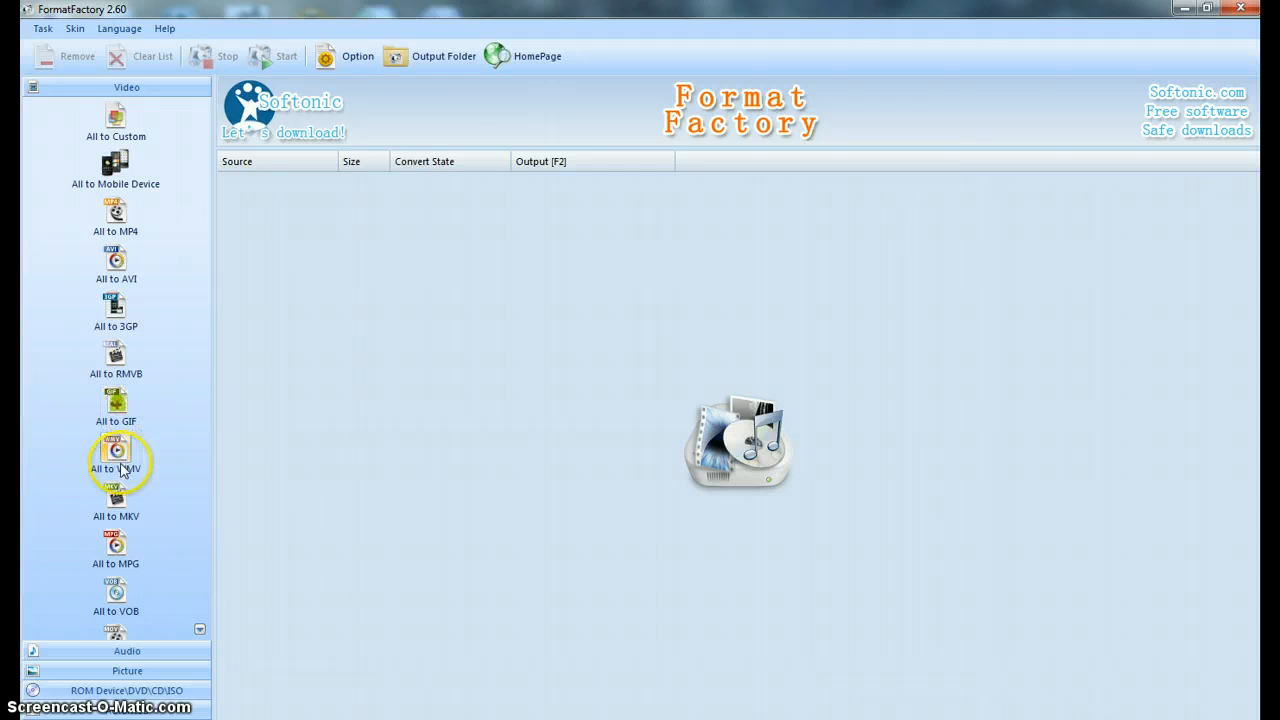
click(116, 452)
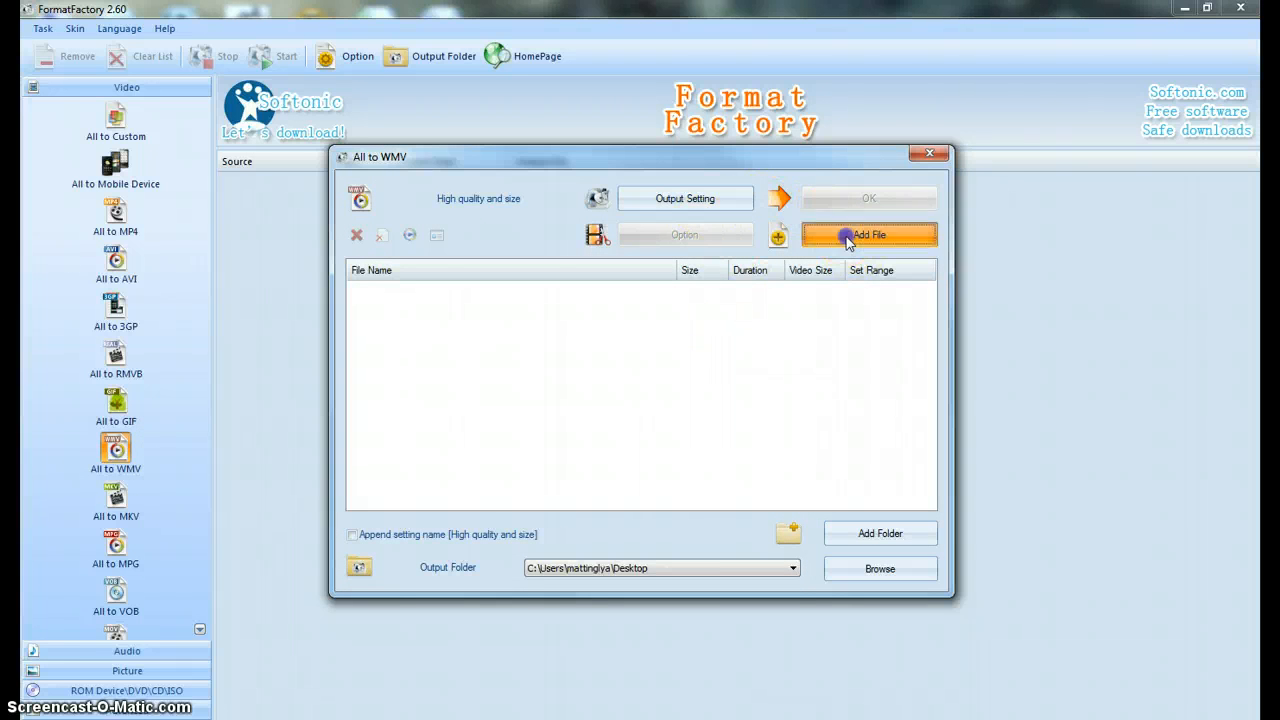
Add VID00001.MP4 from the Desktop and confirm it for WMV conversion
click(870, 234)
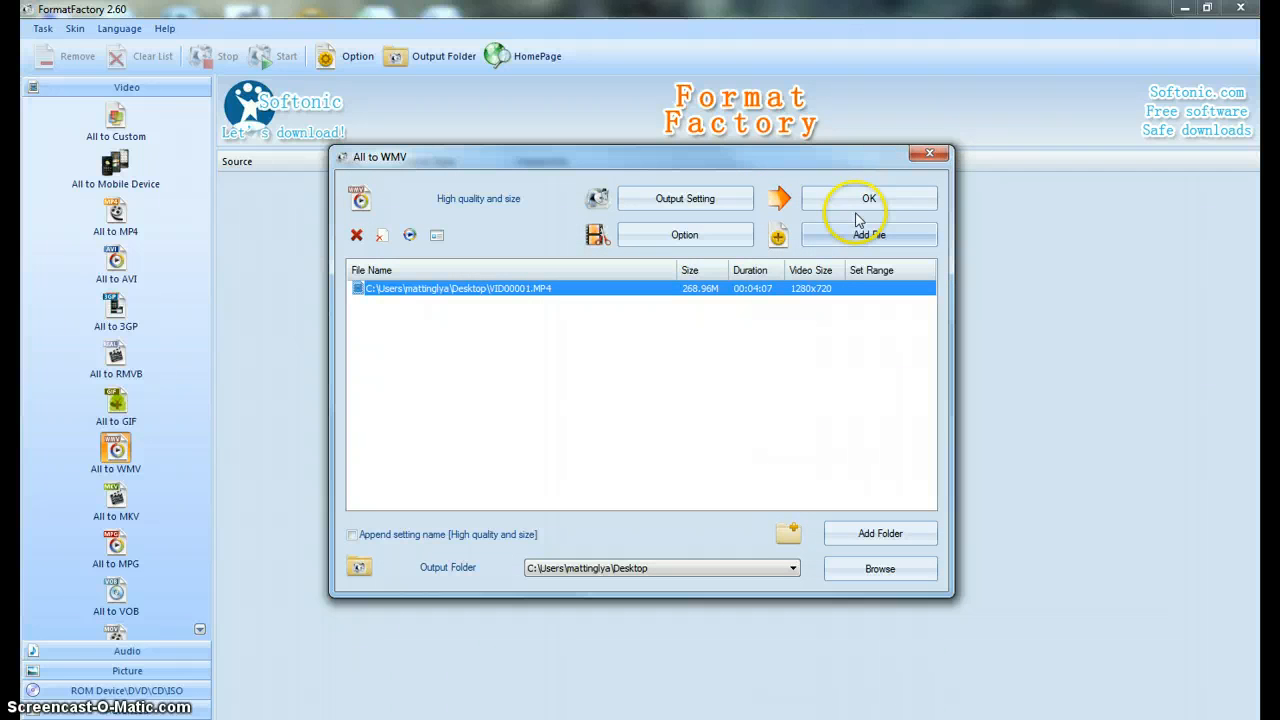
mouse_move(868, 234)
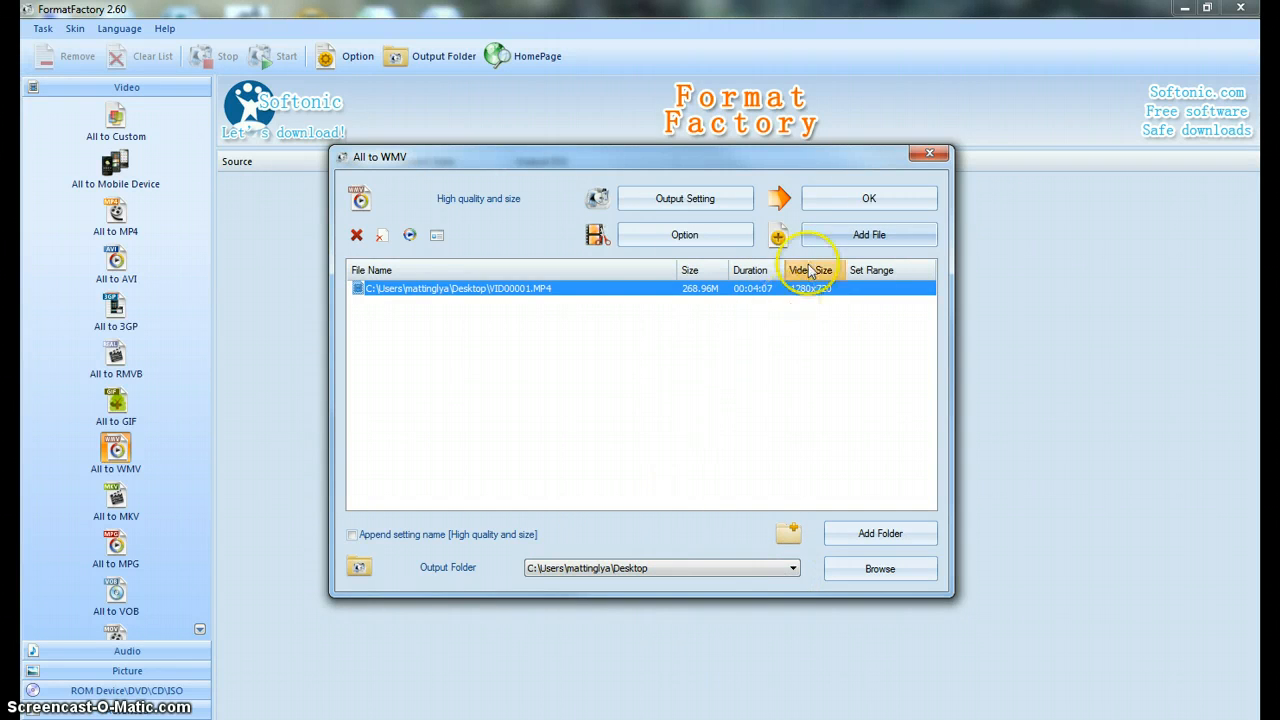
click(868, 198)
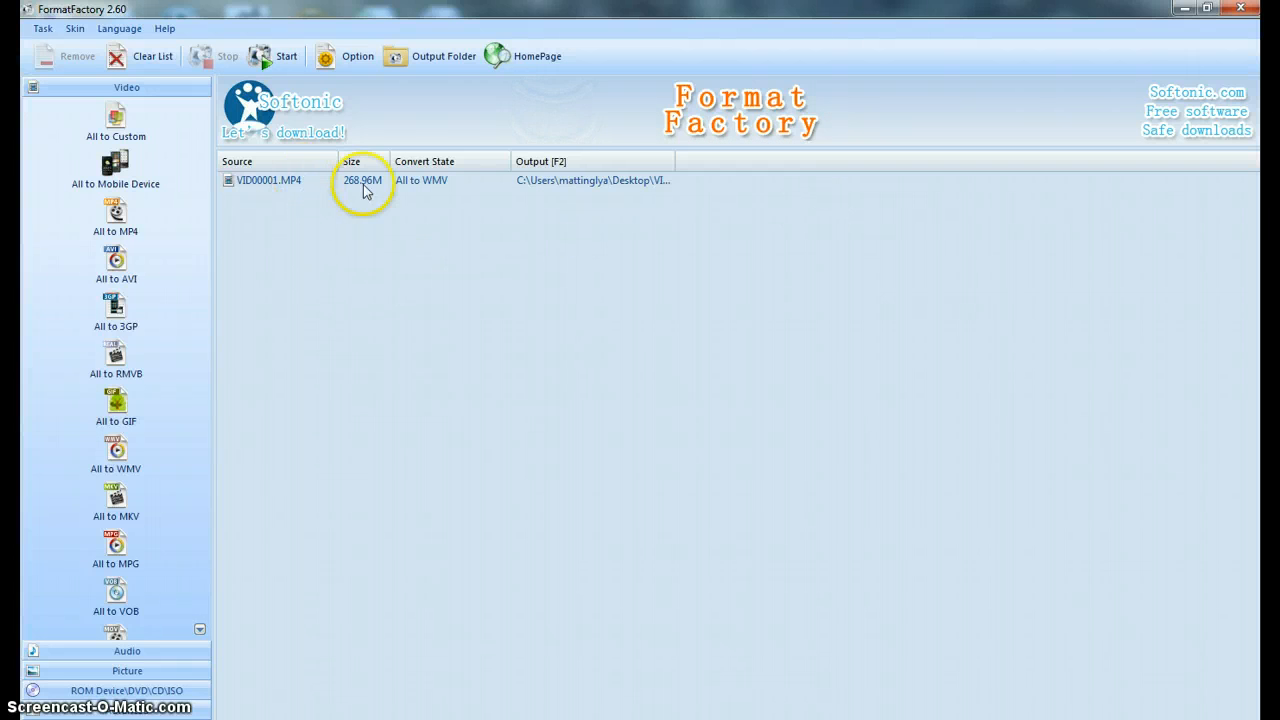
mouse_move(474, 222)
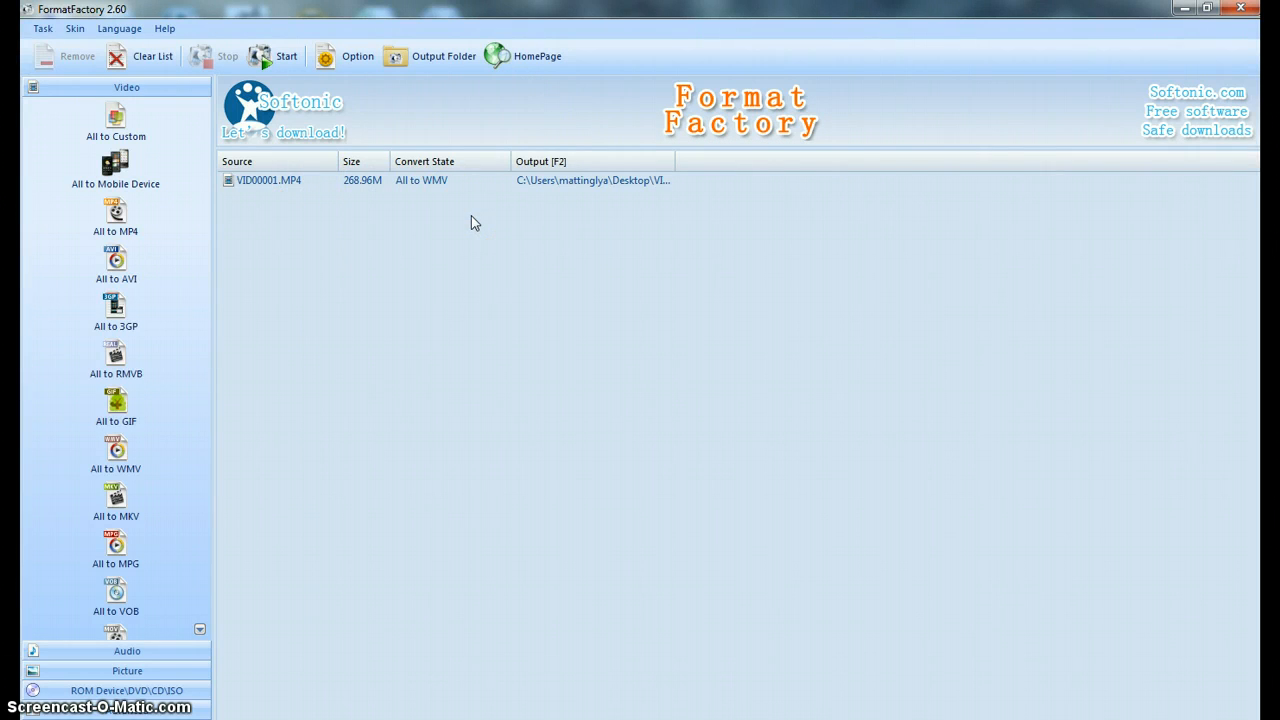
Start the conversion and let the MP4 convert to WMV until Completed
click(284, 56)
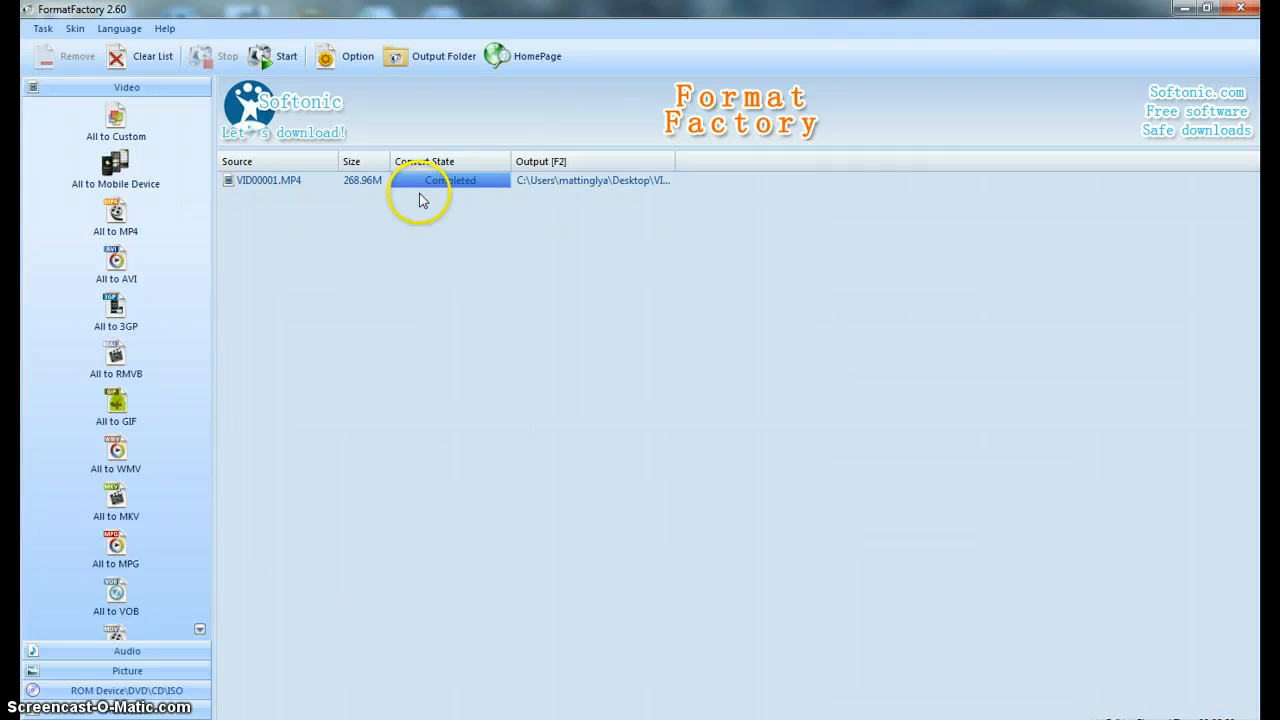
mouse_move(588, 184)
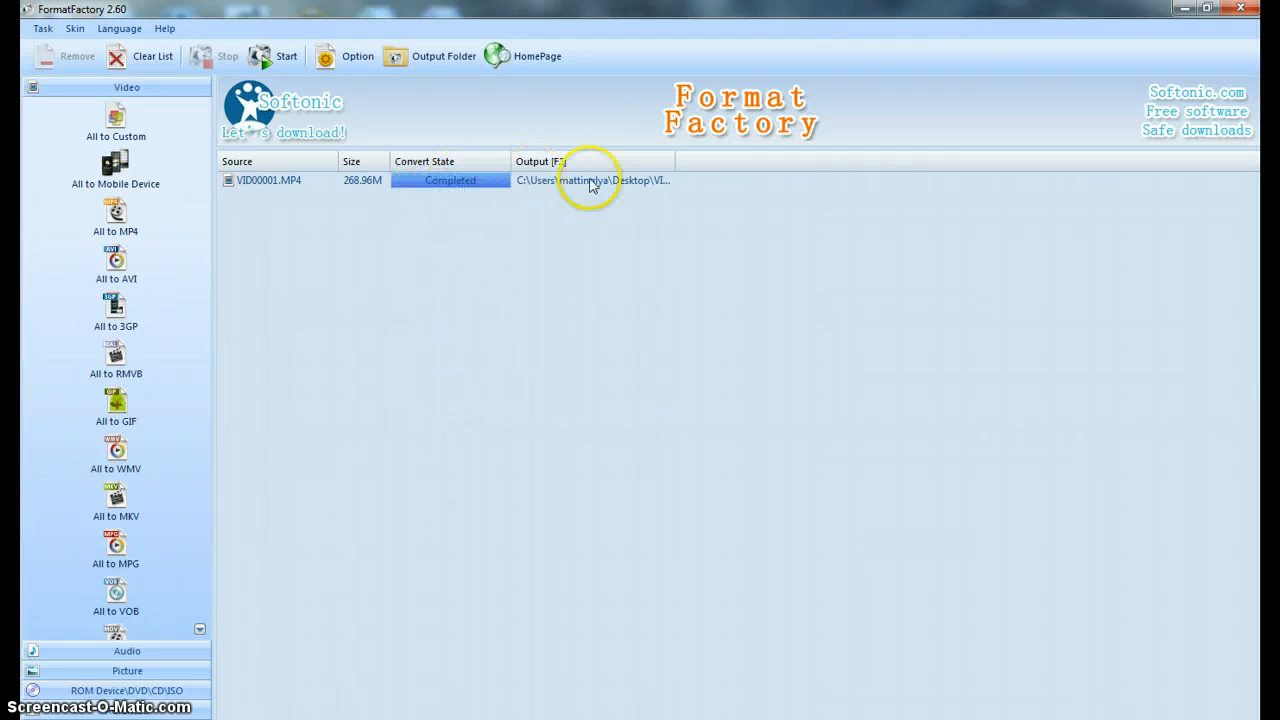
mouse_move(432, 184)
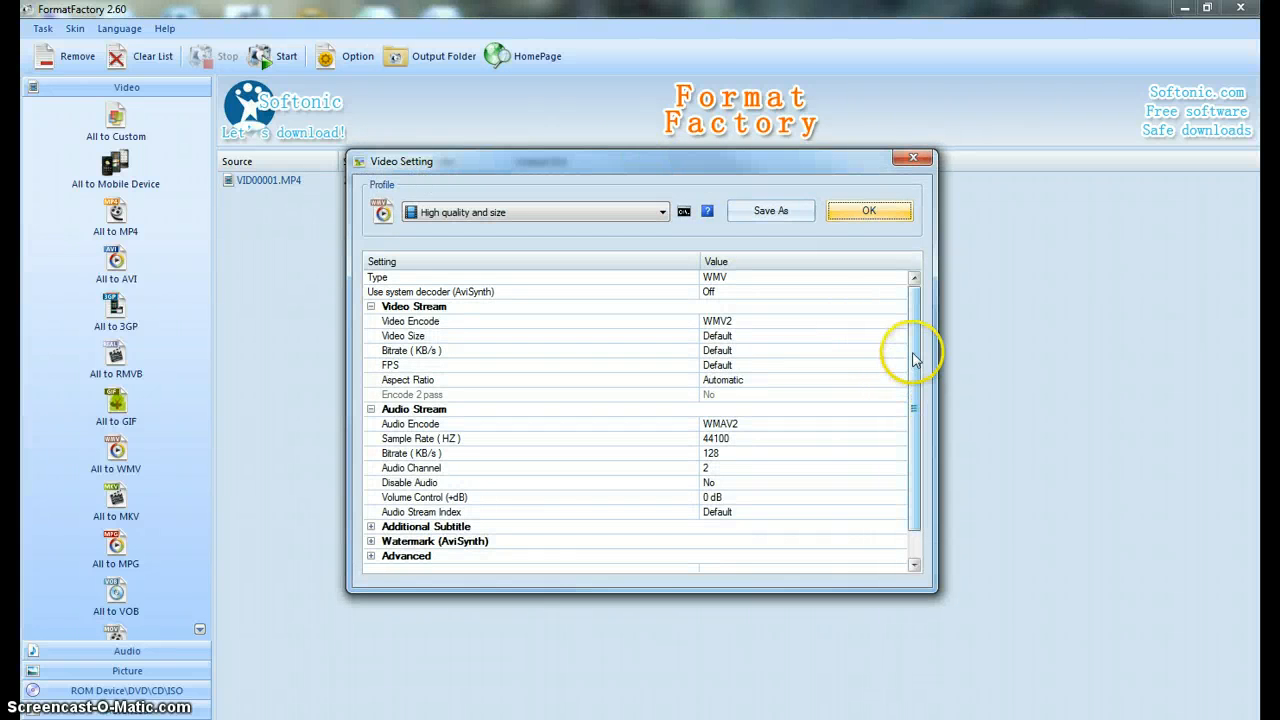
mouse_move(908, 158)
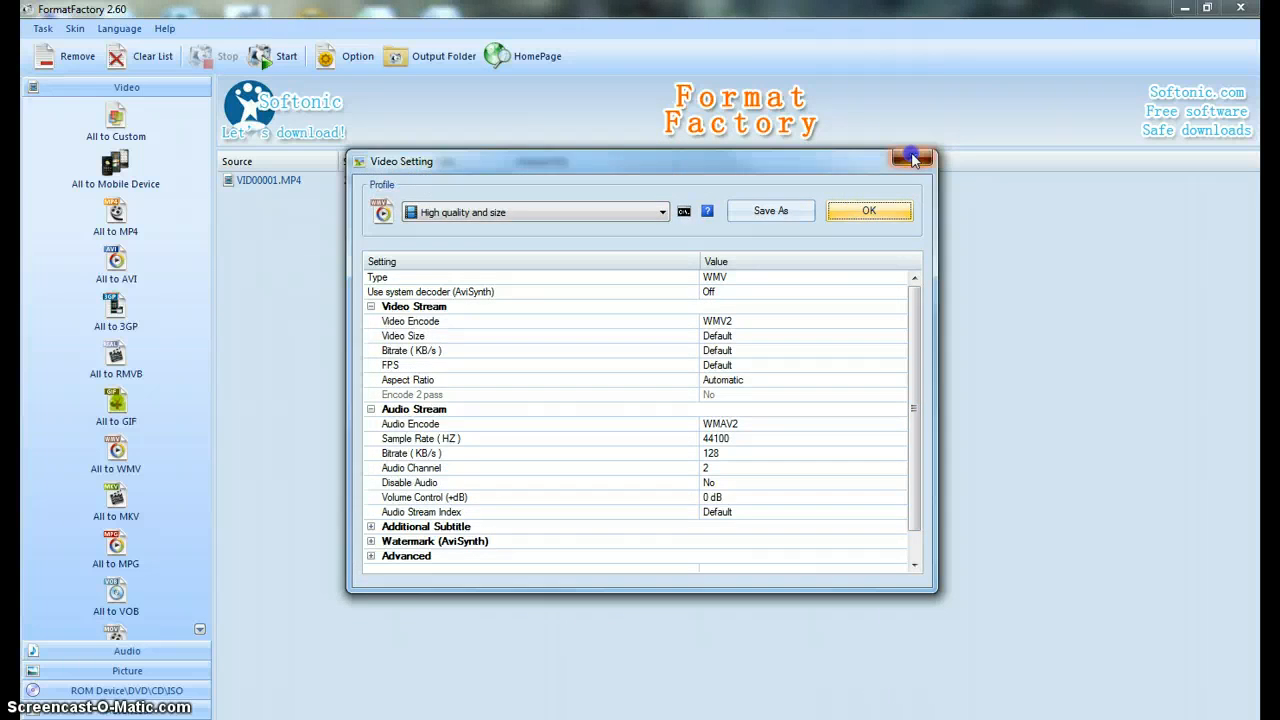
Close the WMV Video Setting dialog after reviewing its parameters
click(908, 156)
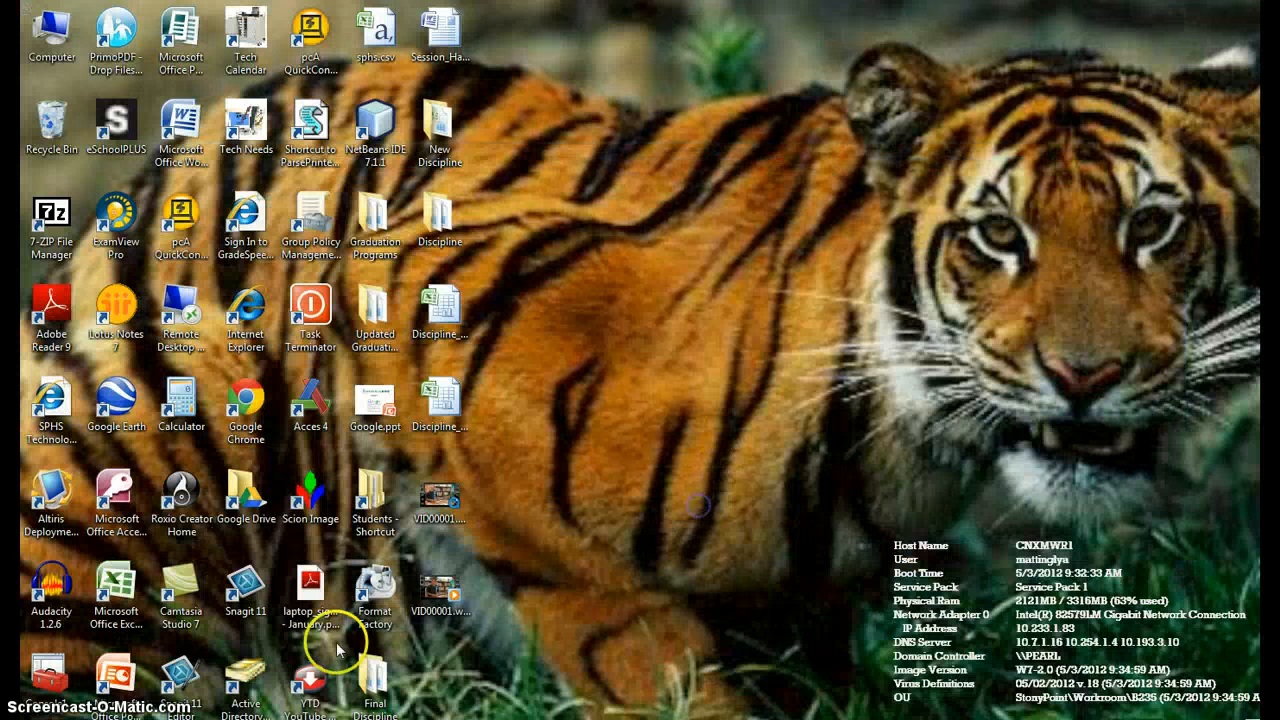
click(440, 596)
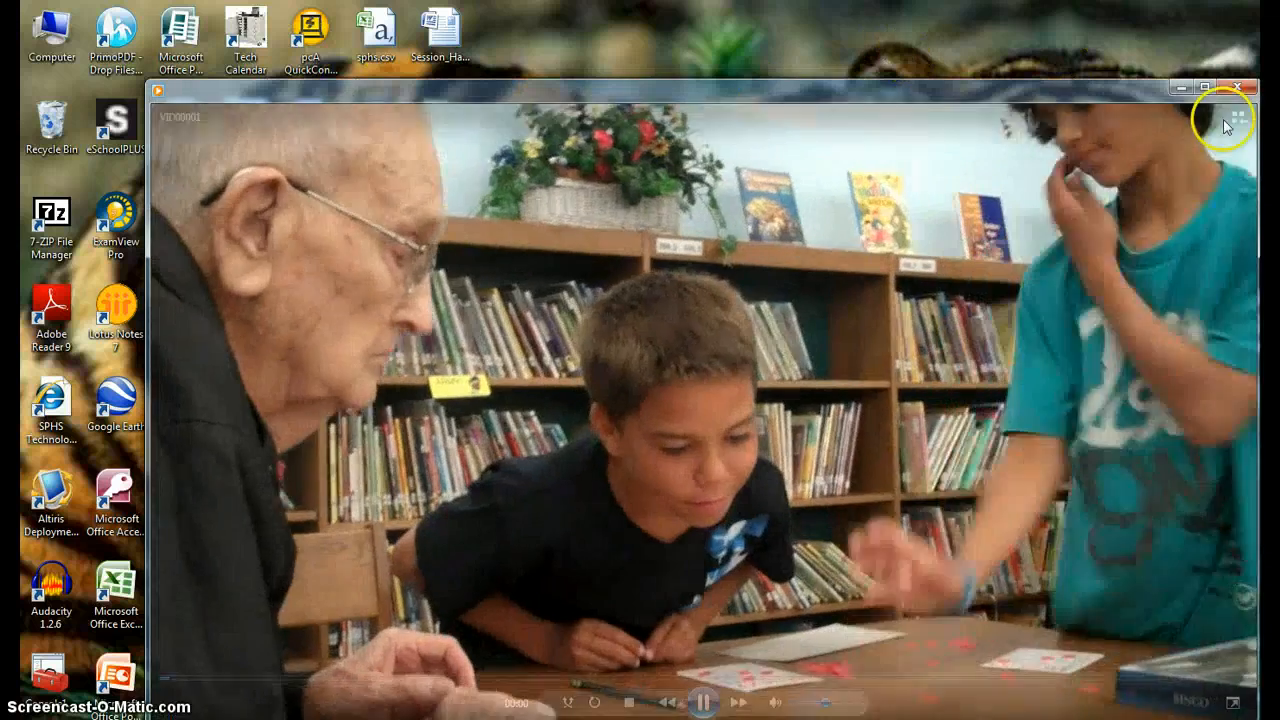
click(1240, 88)
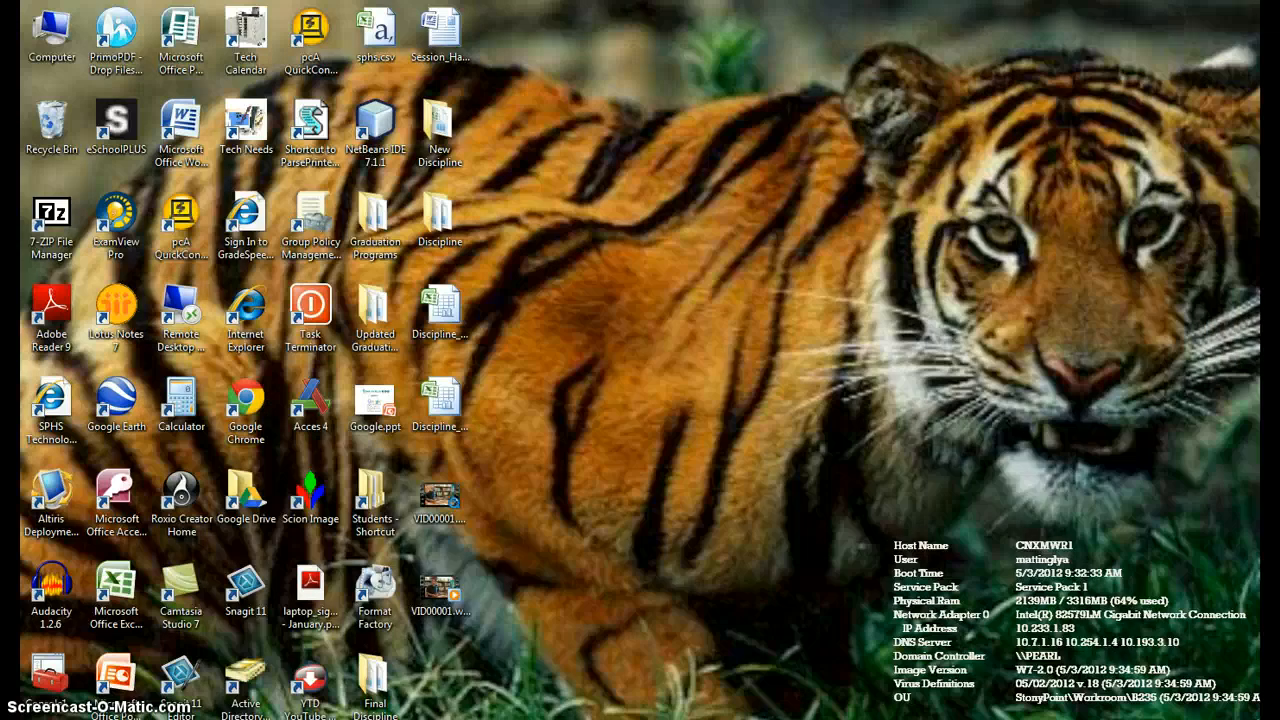
mouse_move(488, 576)
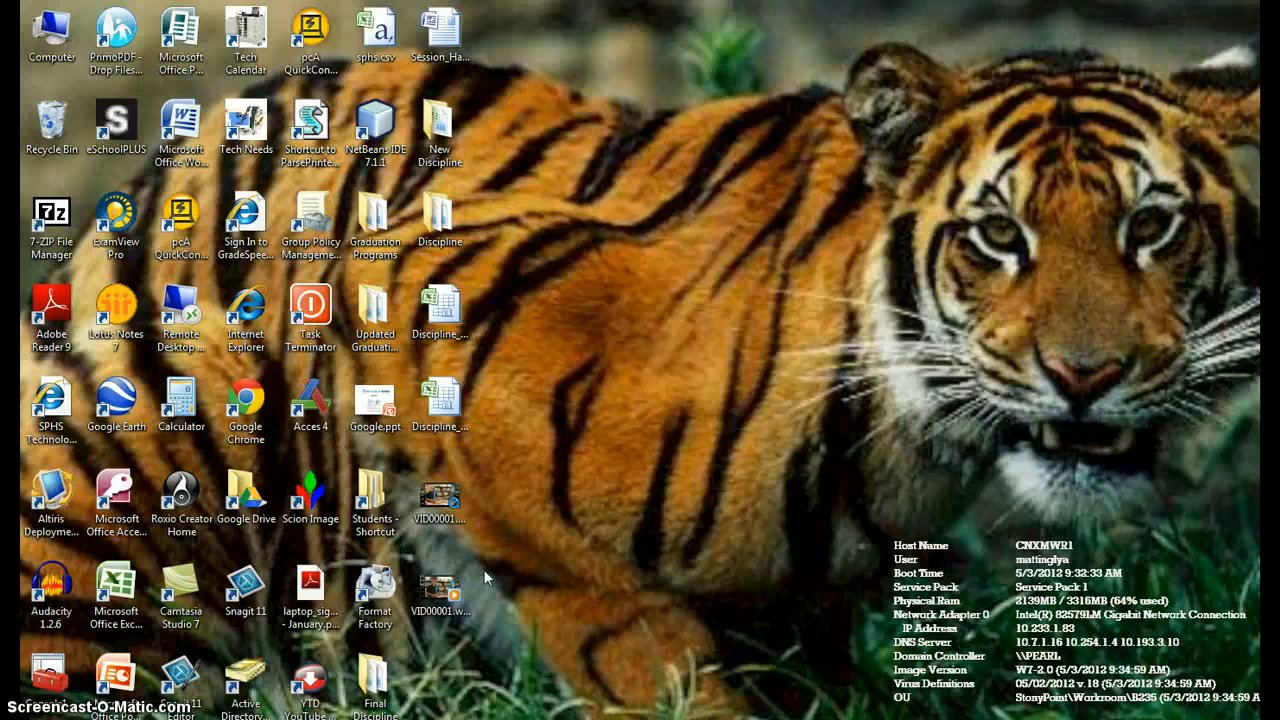